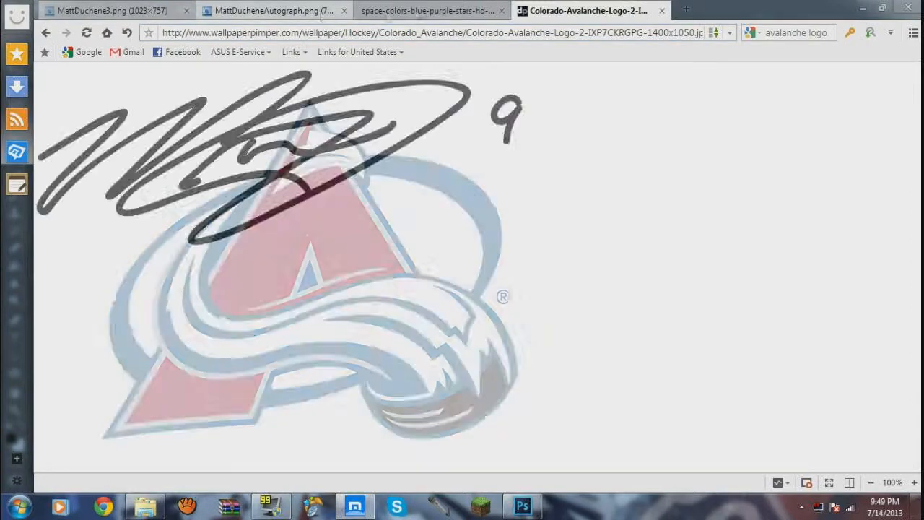
Step: Save the MattDuchene3 player image as a PNG into Pictures > NHL Players
left_click(430, 10)
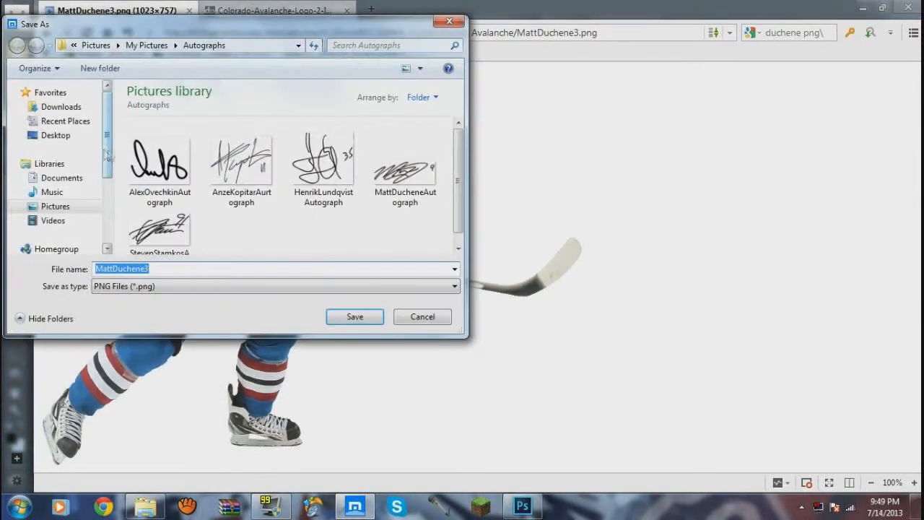
left_click(17, 44)
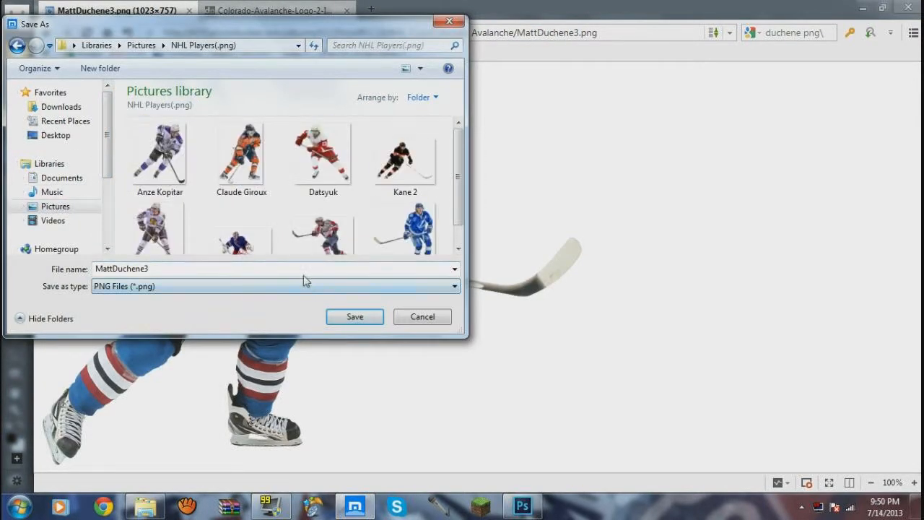
left_click(421, 317)
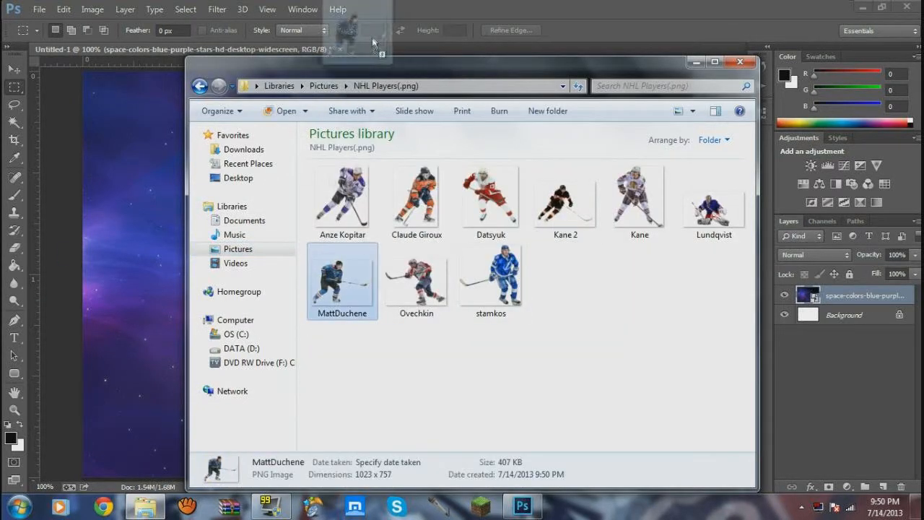
Step: Adjust the Duchene photo in Topaz Adjust 5 with Global Adjustments and reduced contrast
double_click(343, 281)
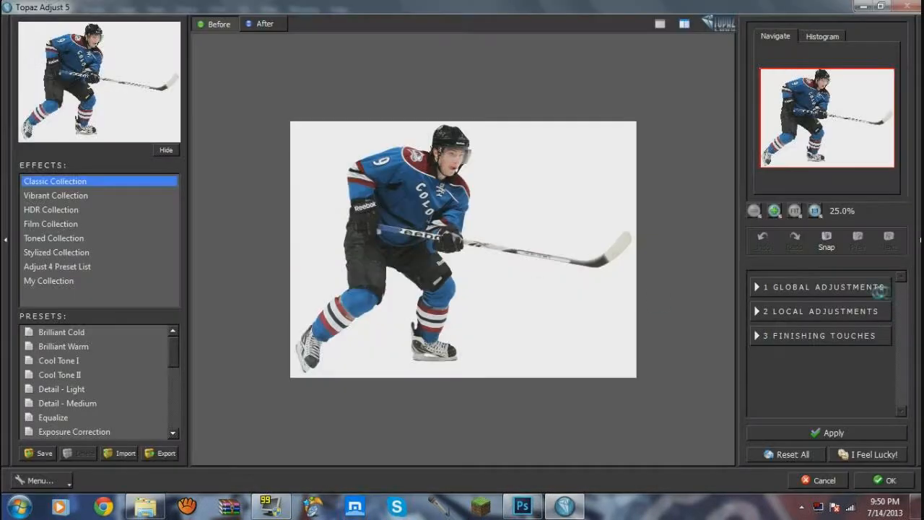
left_click(820, 286)
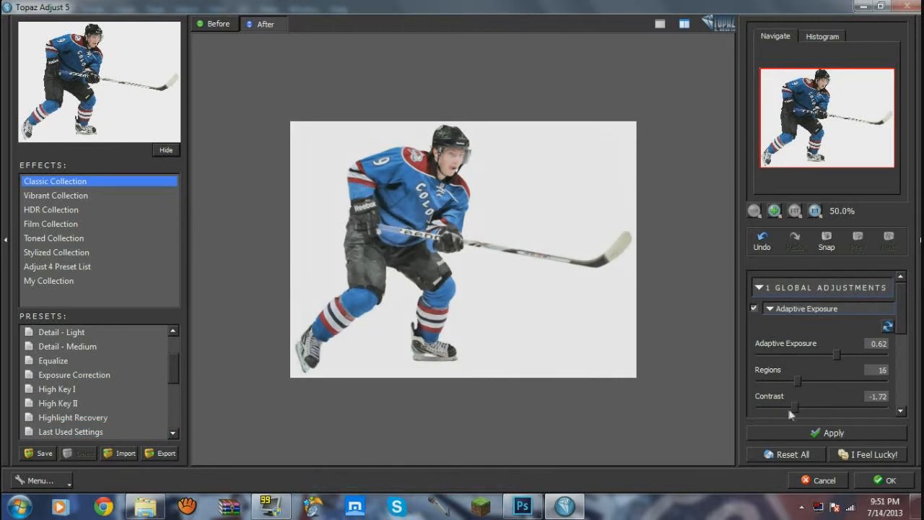
left_click_drag(794, 408, 863, 408)
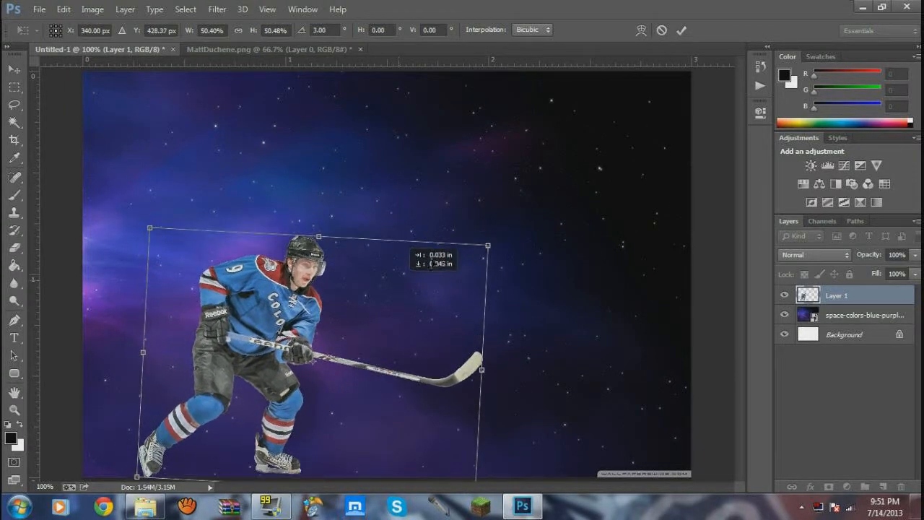
Step: Finish the player's Free Transform and show the Pictures > Logos folder
left_click(63, 9)
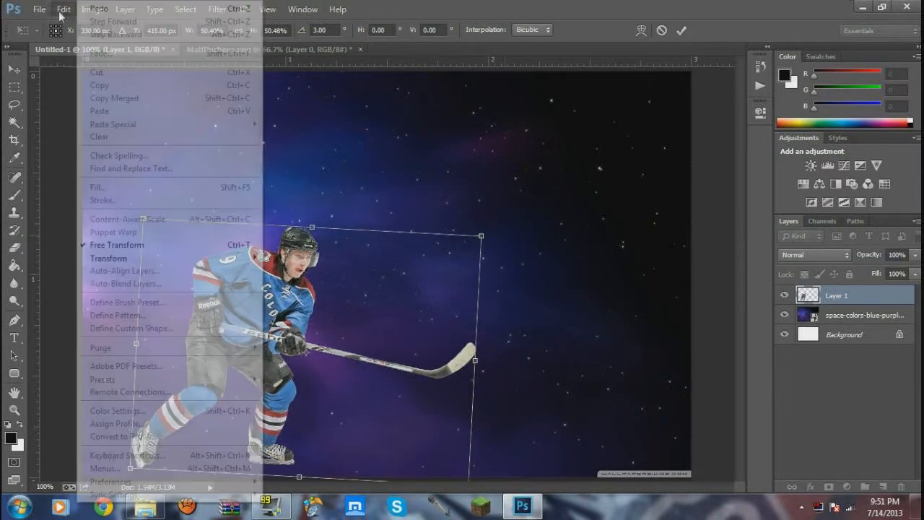
left_click(426, 315)
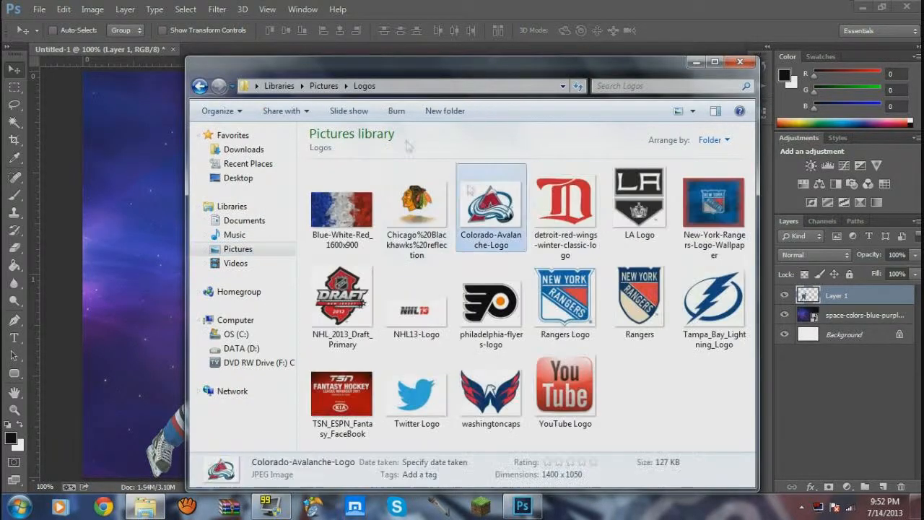
Step: Place the Colorado Avalanche logo enlarged and faded behind the player, adding the autograph layer
double_click(491, 200)
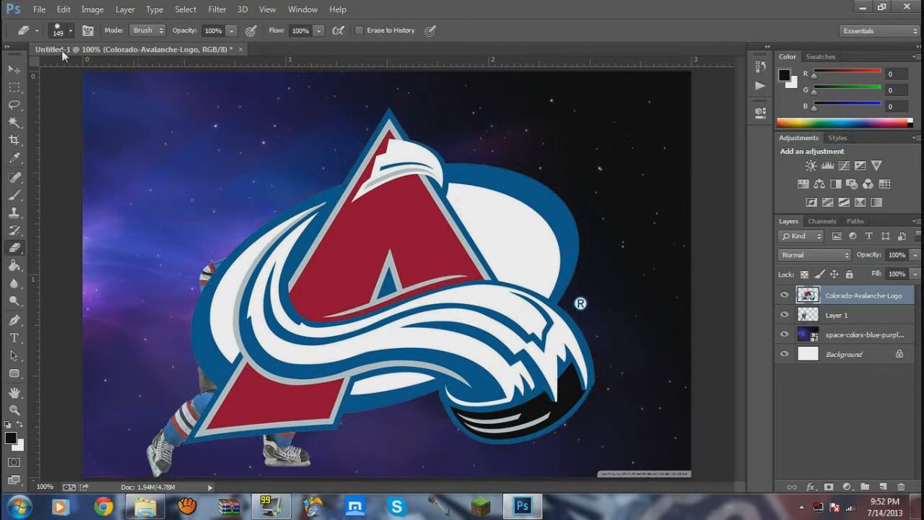
left_click(12, 69)
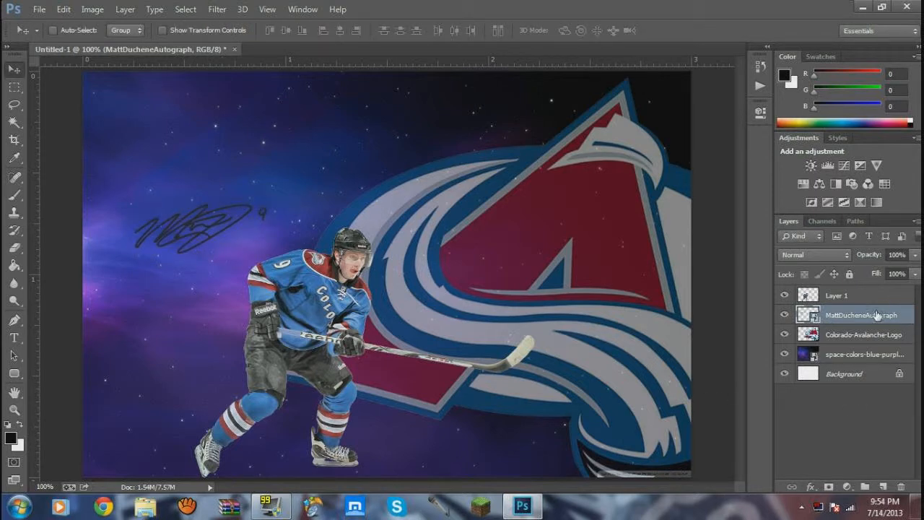
Step: Give the autograph layer a near-white Color Overlay layer style
double_click(860, 315)
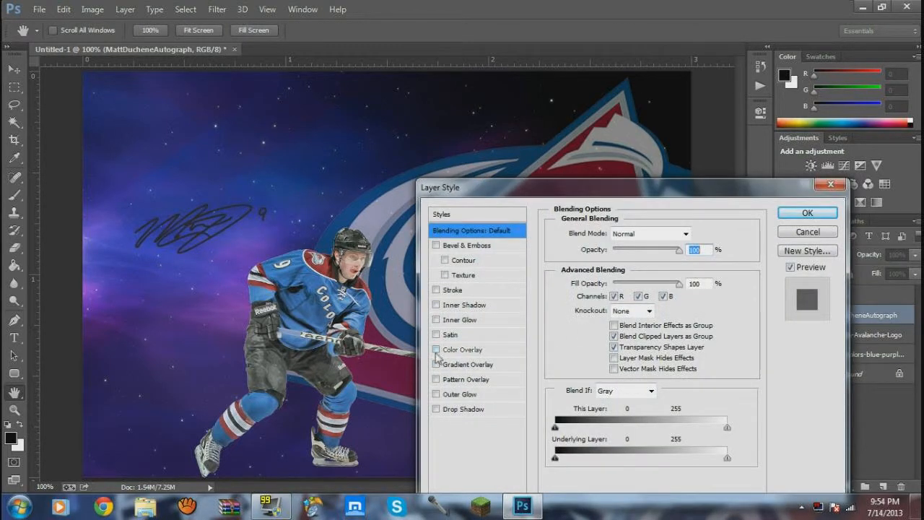
left_click(436, 348)
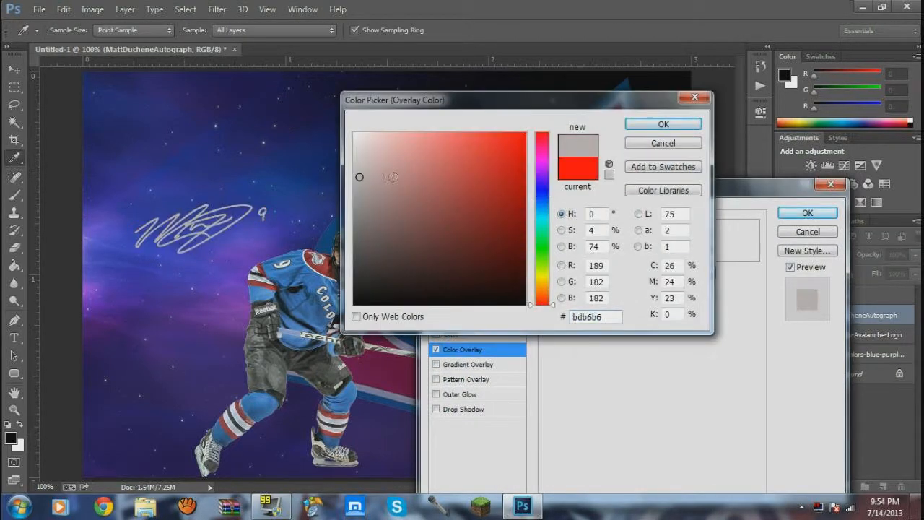
left_click(367, 160)
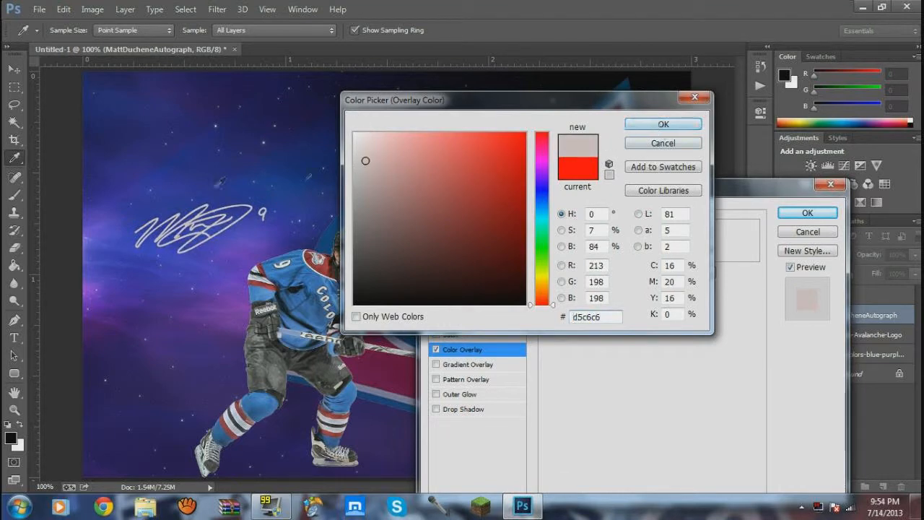
left_click(662, 124)
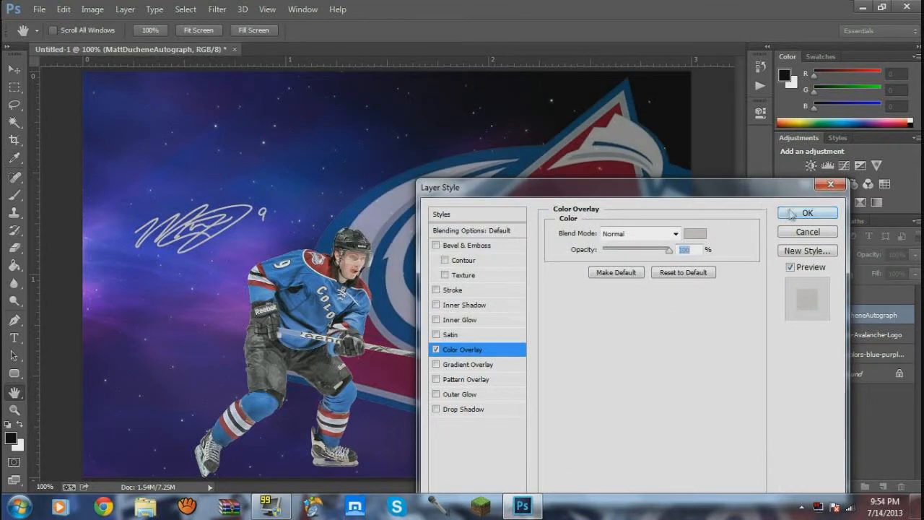
left_click(807, 212)
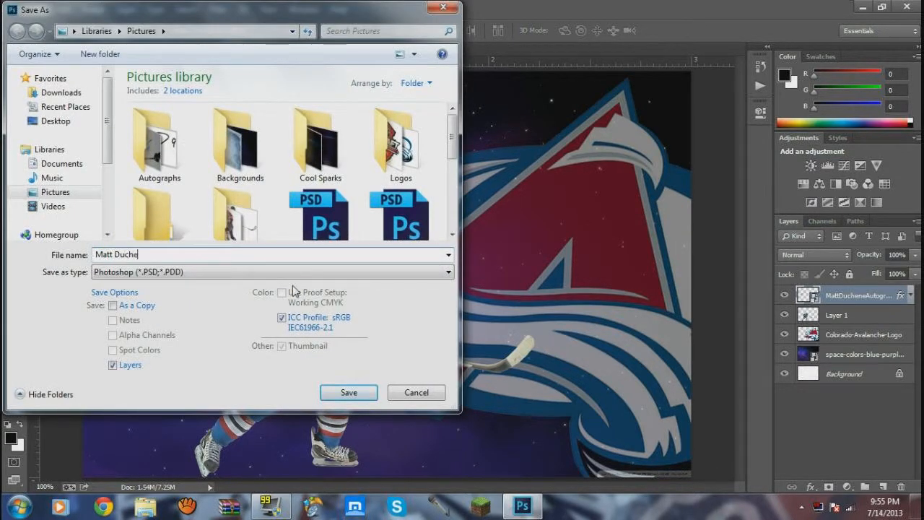
Step: Save the wallpaper as a PSD with Maximize Compatibility confirmed
left_click(349, 393)
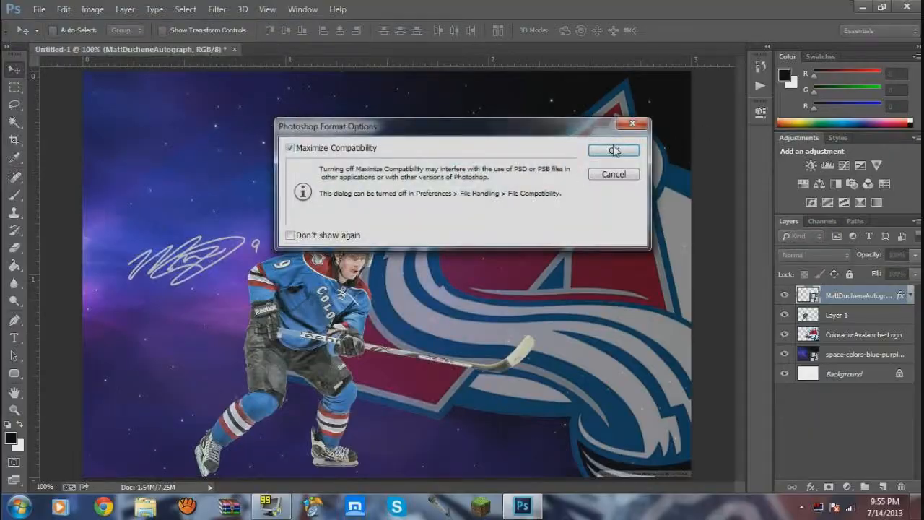